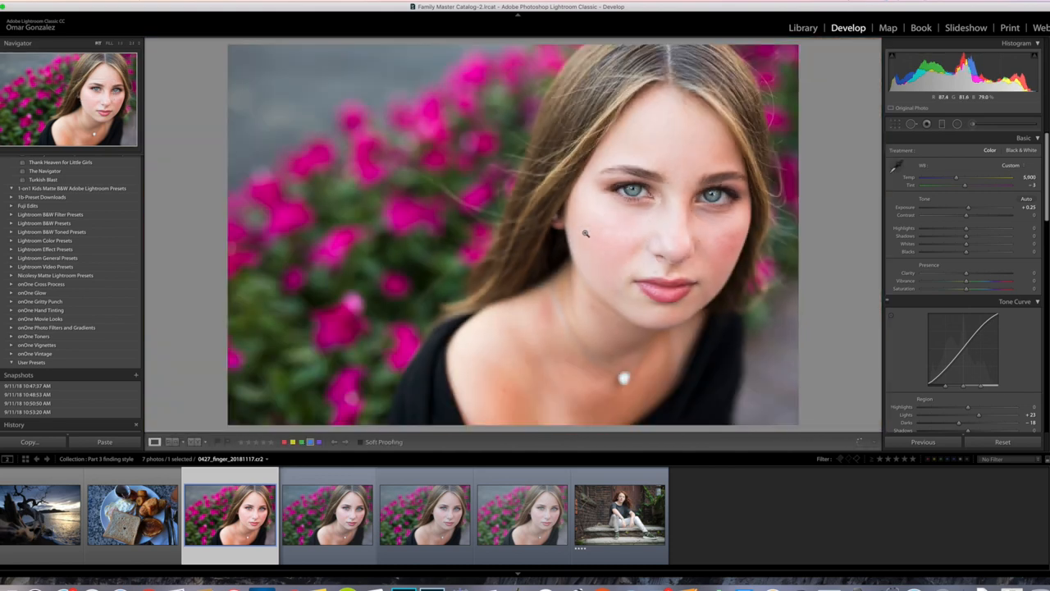
- Create a virtual copy of the portrait and switch to editing it
drag(956, 177, 949, 177)
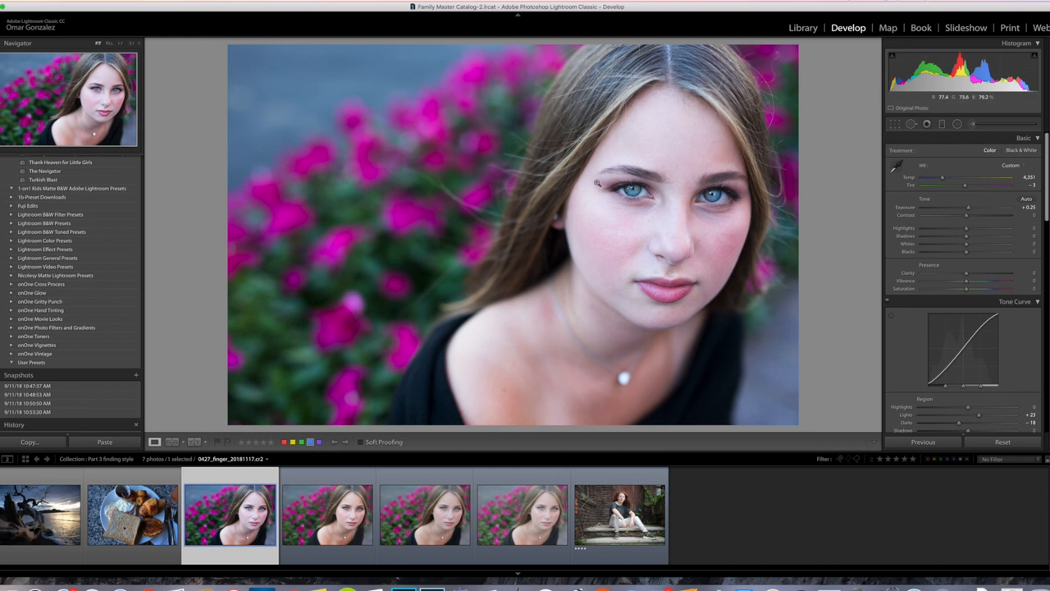
mouse_move(399, 410)
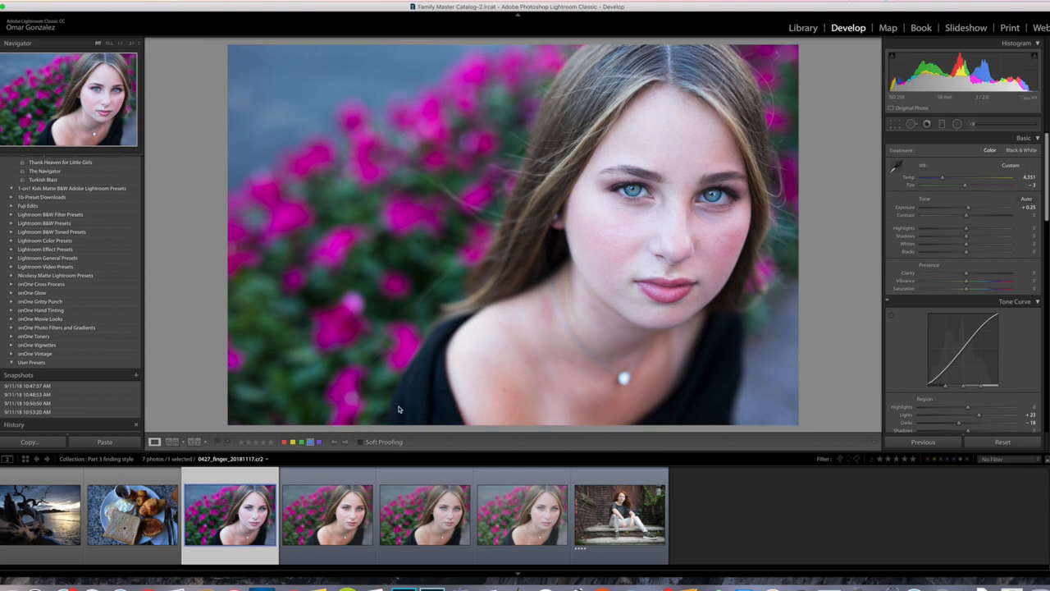
click(327, 515)
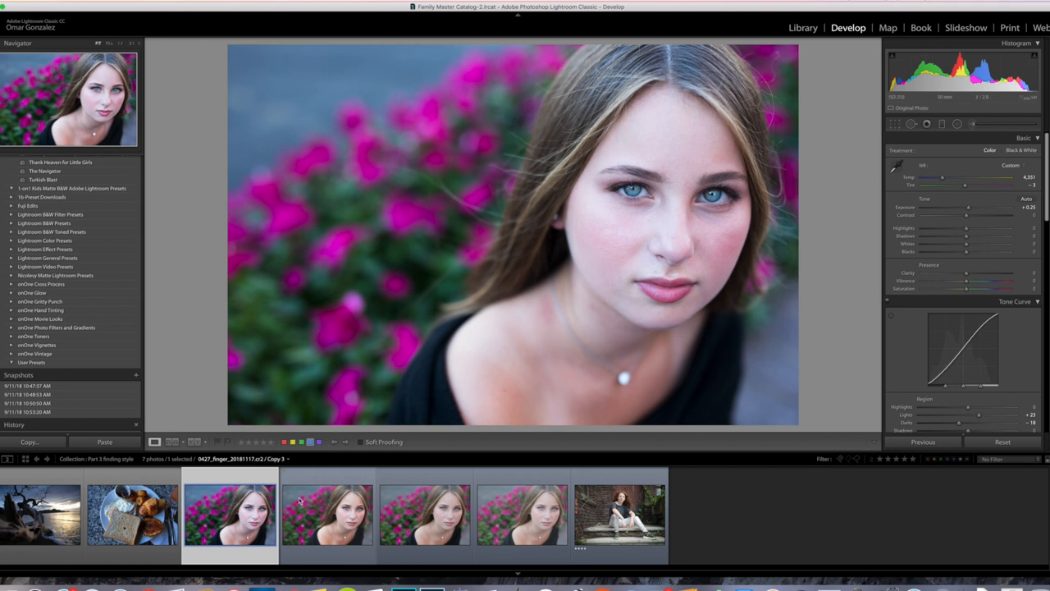
click(326, 516)
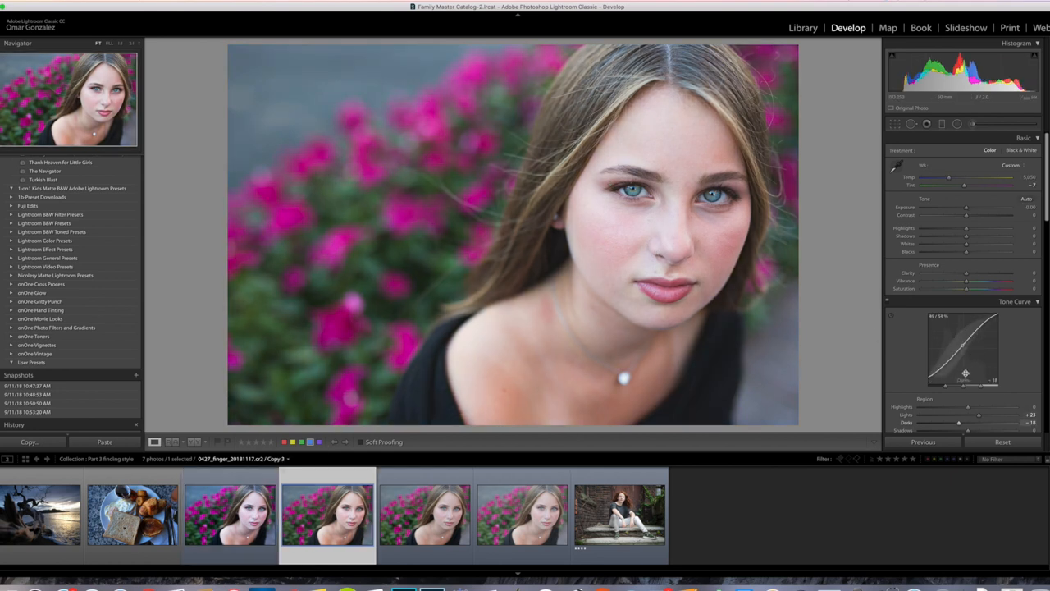
- Lift the tone curve's black point so the copy takes a matte, faded look
drag(965, 375, 932, 375)
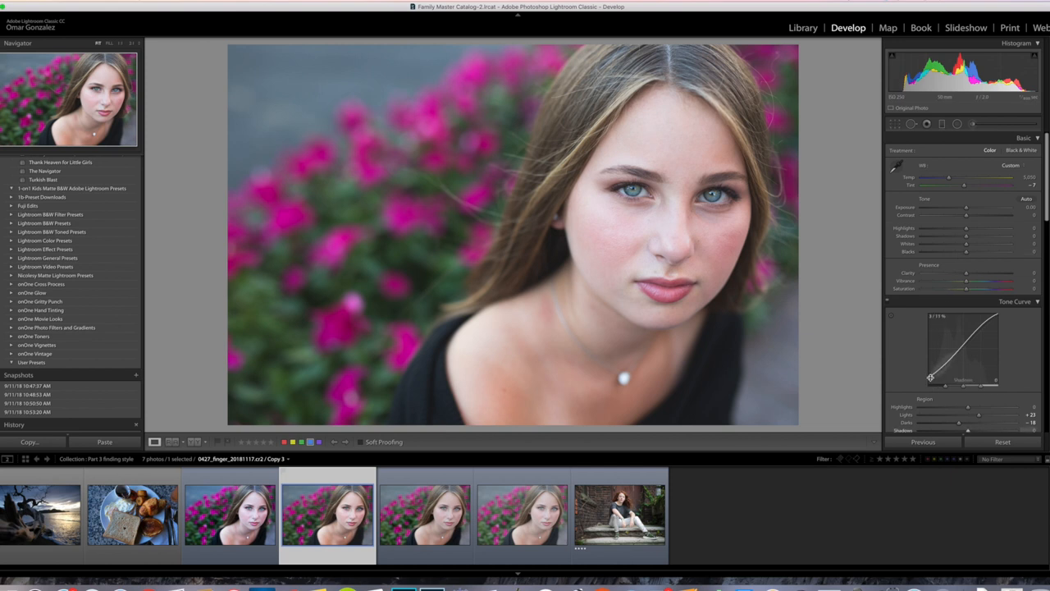
drag(948, 177, 959, 178)
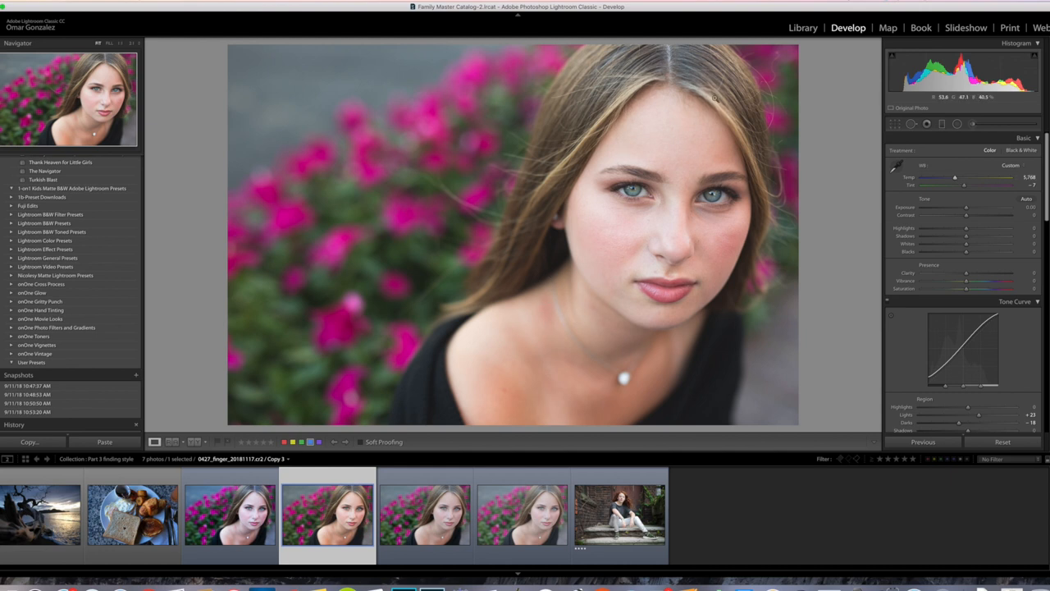
click(230, 512)
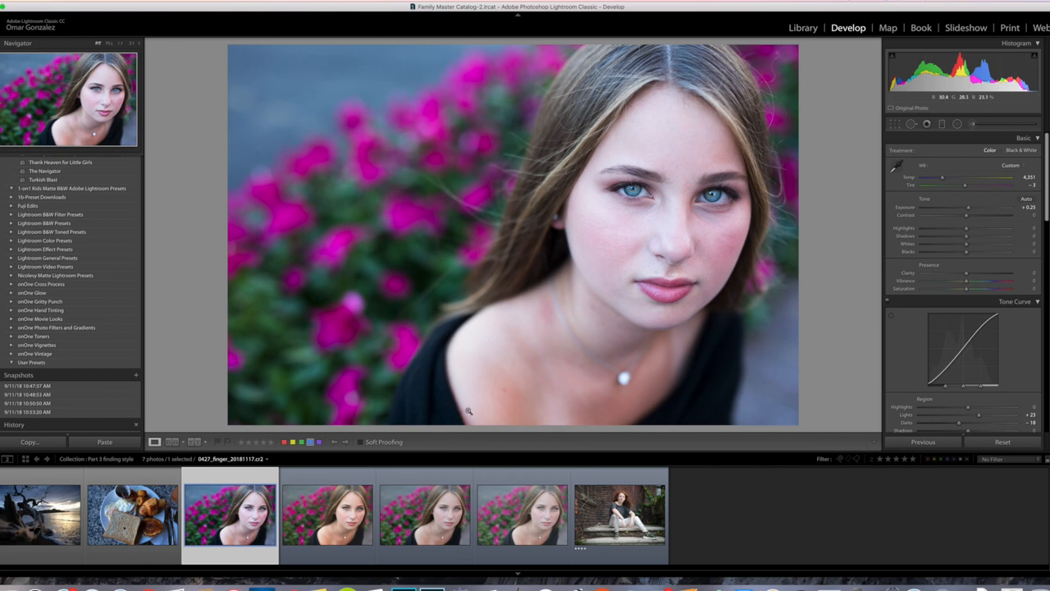
drag(968, 344, 974, 355)
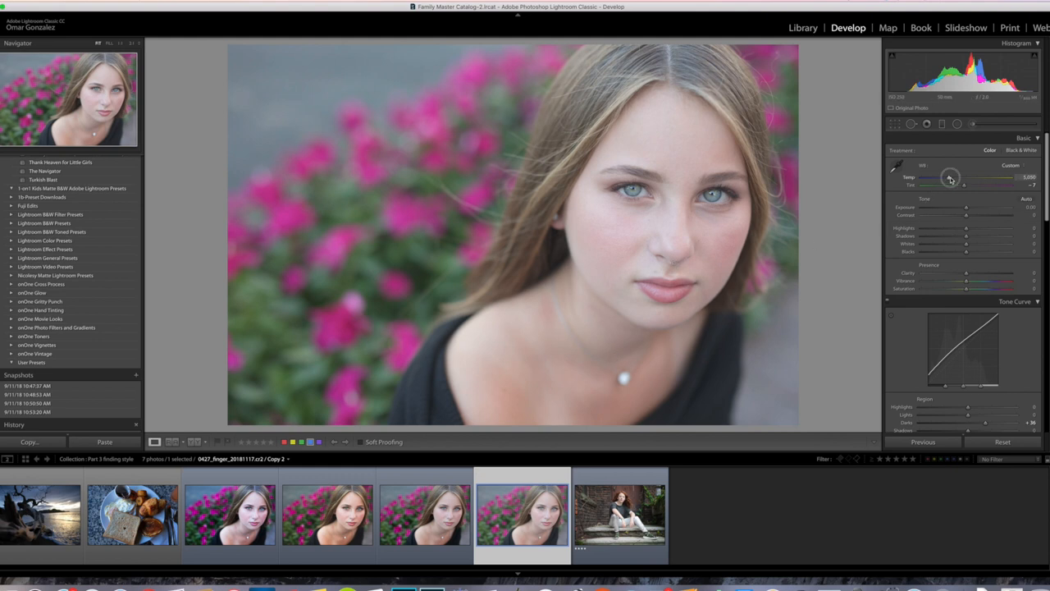
- Cool the portrait copy's Temp toward blue, then select the breakfast photo
drag(935, 177, 965, 177)
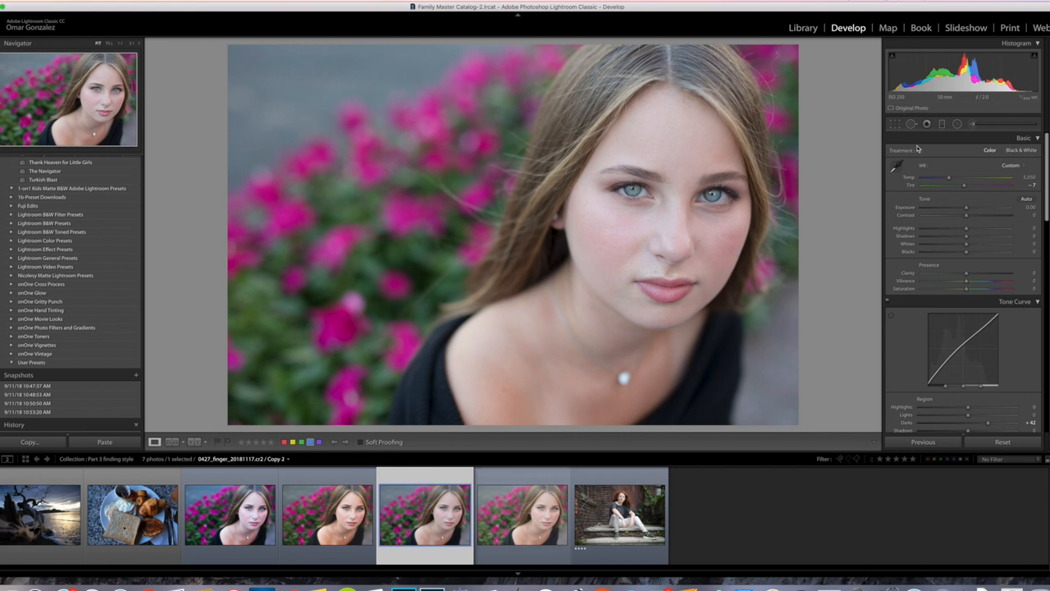
drag(949, 178, 939, 177)
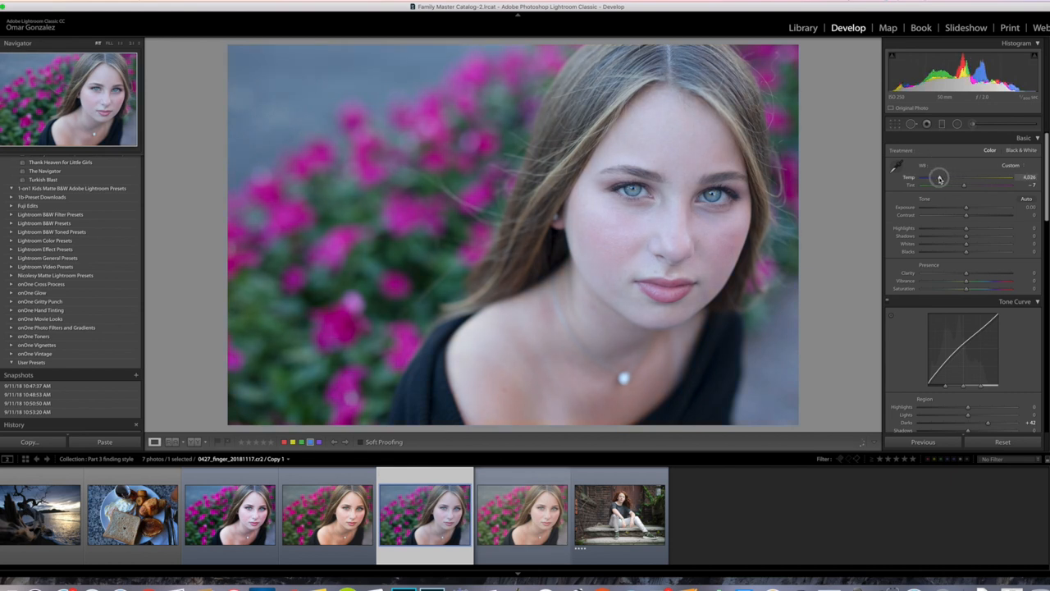
drag(943, 177, 940, 177)
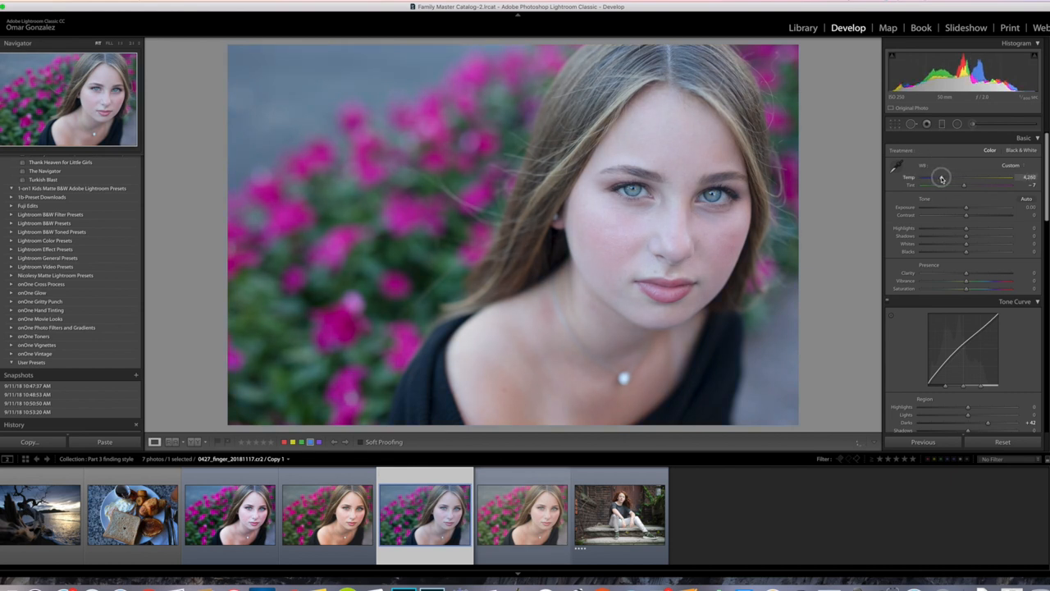
drag(939, 178, 942, 177)
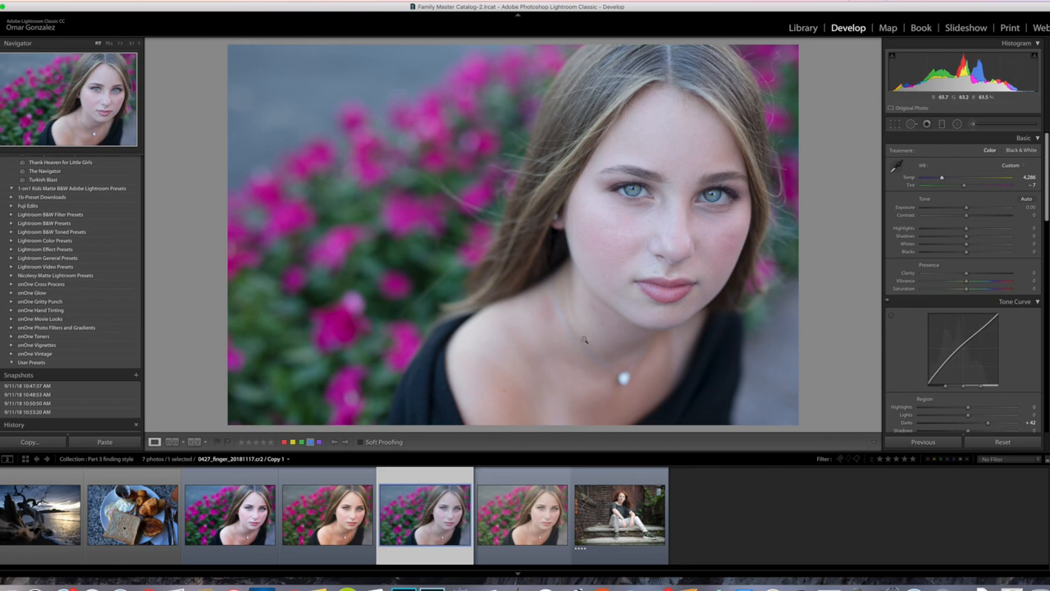
click(131, 512)
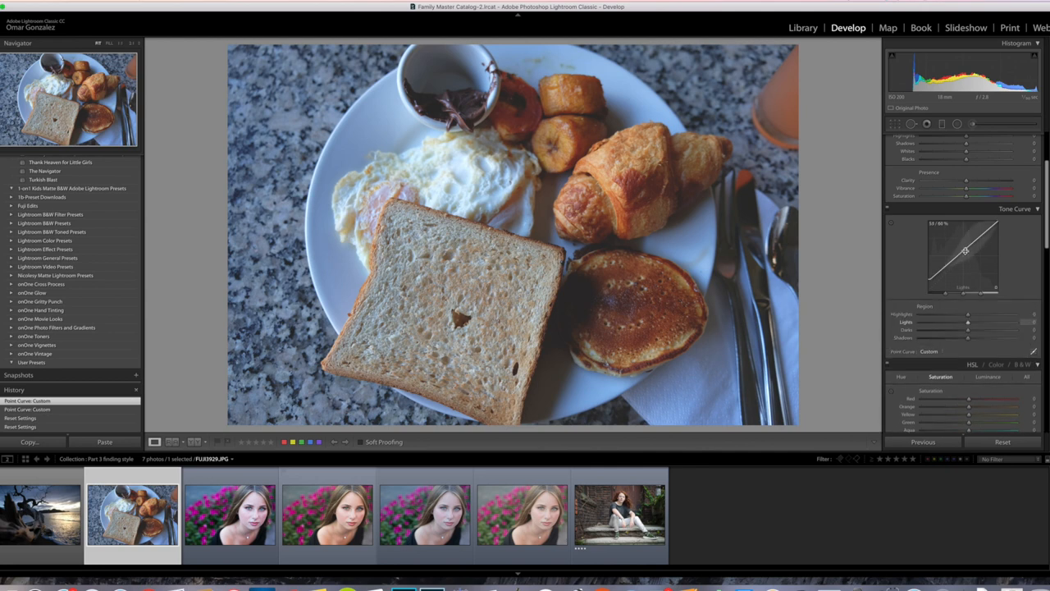
- Reshape the breakfast photo's tone curve, adjusting its Lights and Highlights regions
drag(965, 250, 965, 246)
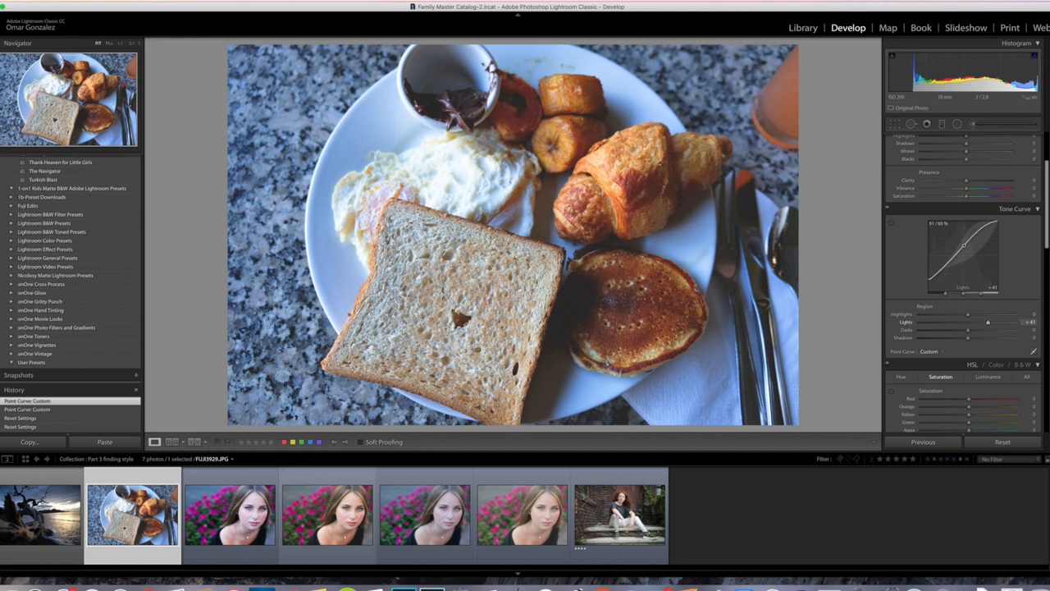
drag(988, 321, 965, 321)
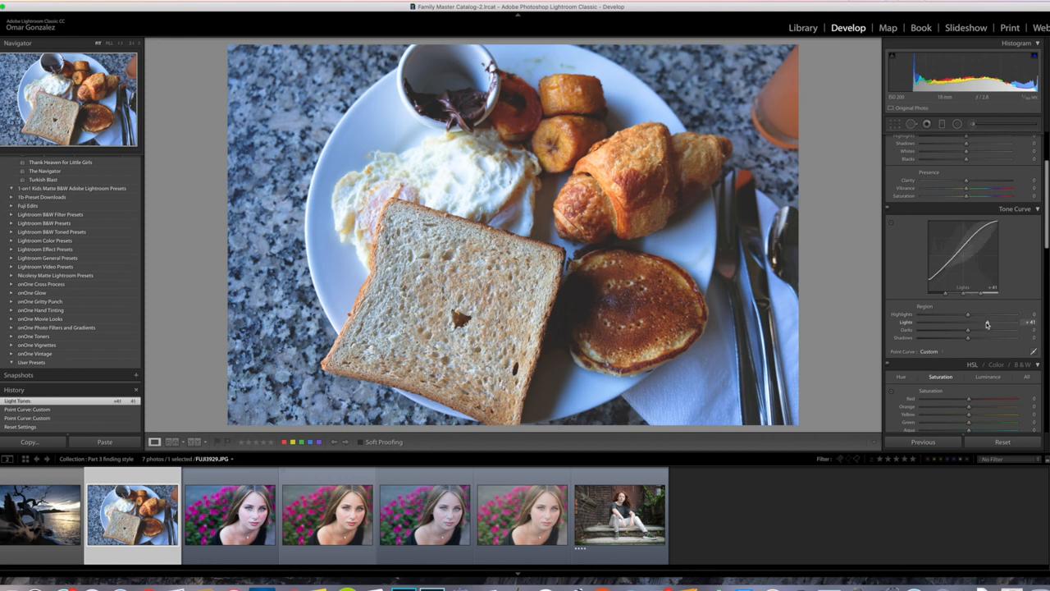
drag(988, 325, 992, 328)
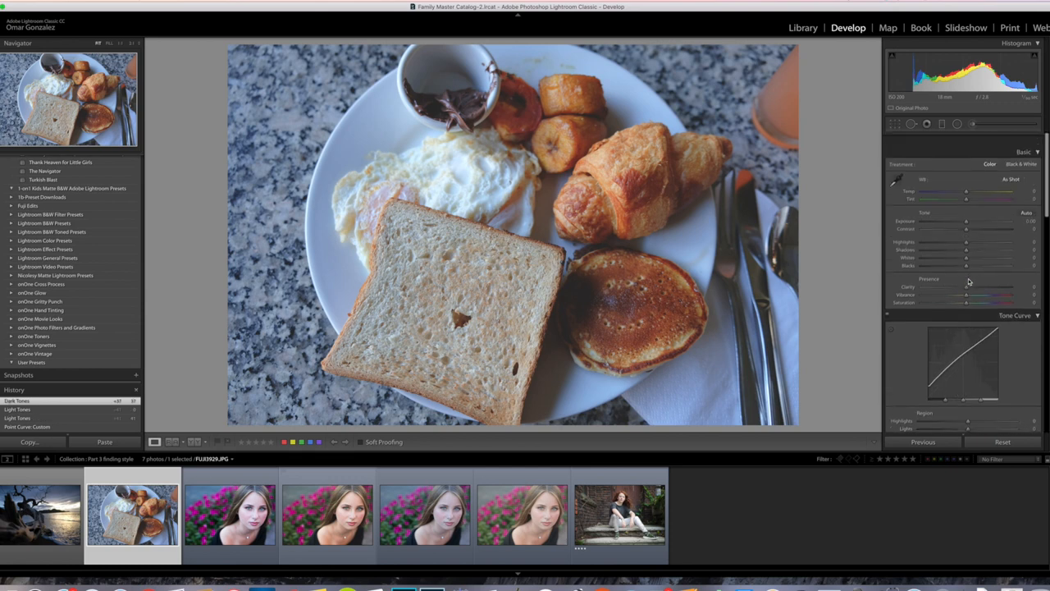
- Shift Temp toward blue and raise Blacks, then reset the trial adjustments
drag(967, 177, 958, 177)
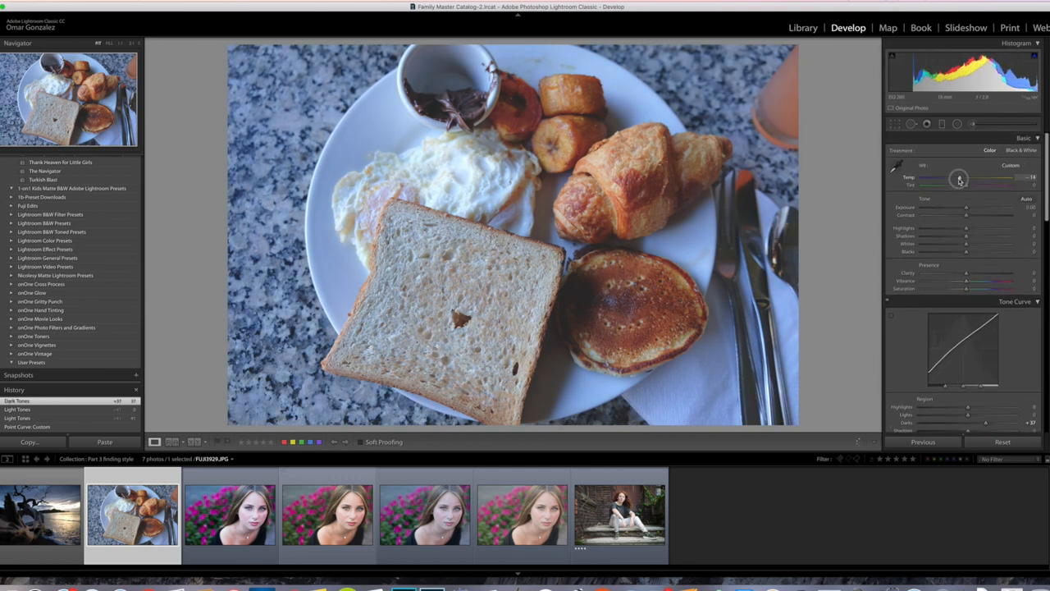
drag(958, 177, 955, 177)
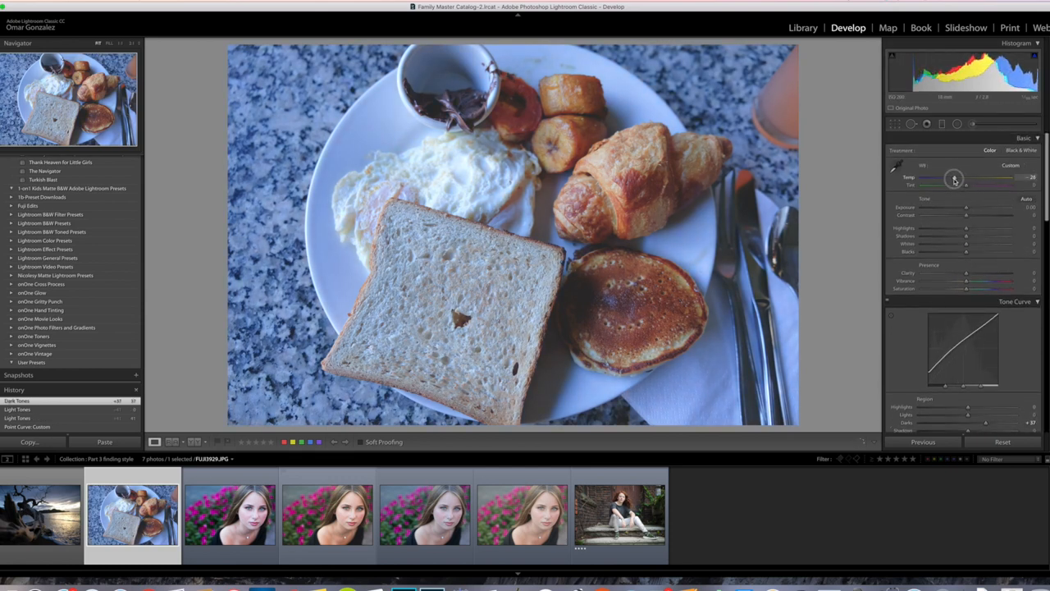
drag(955, 178, 955, 177)
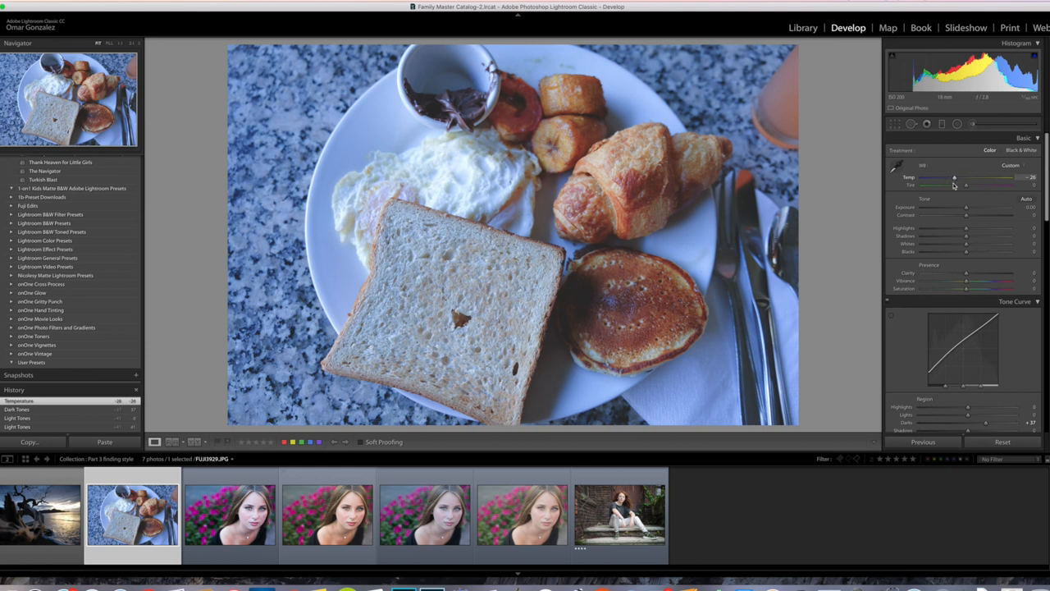
drag(967, 253, 949, 253)
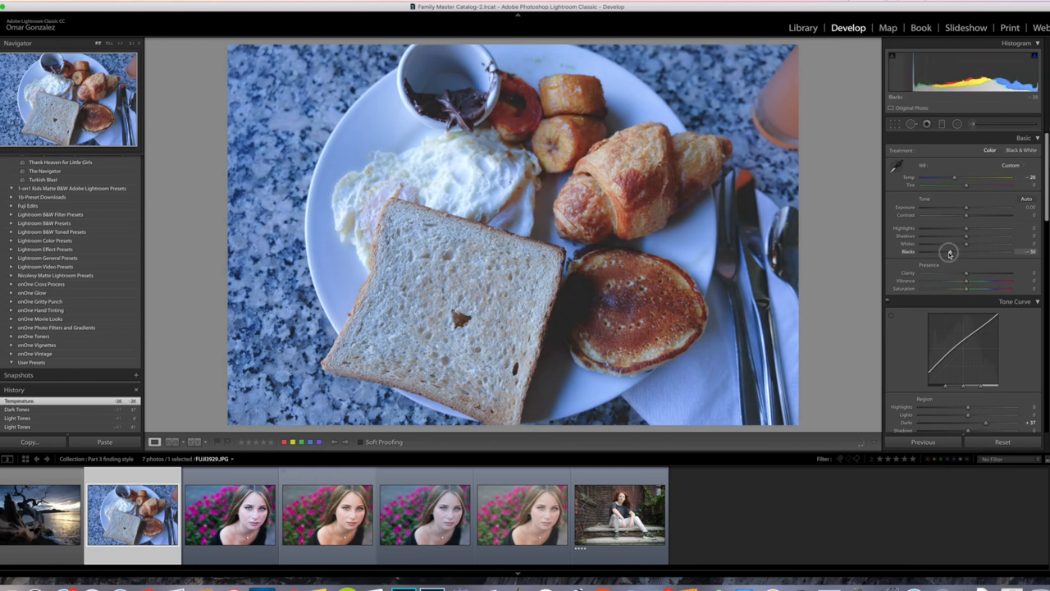
drag(966, 253, 948, 252)
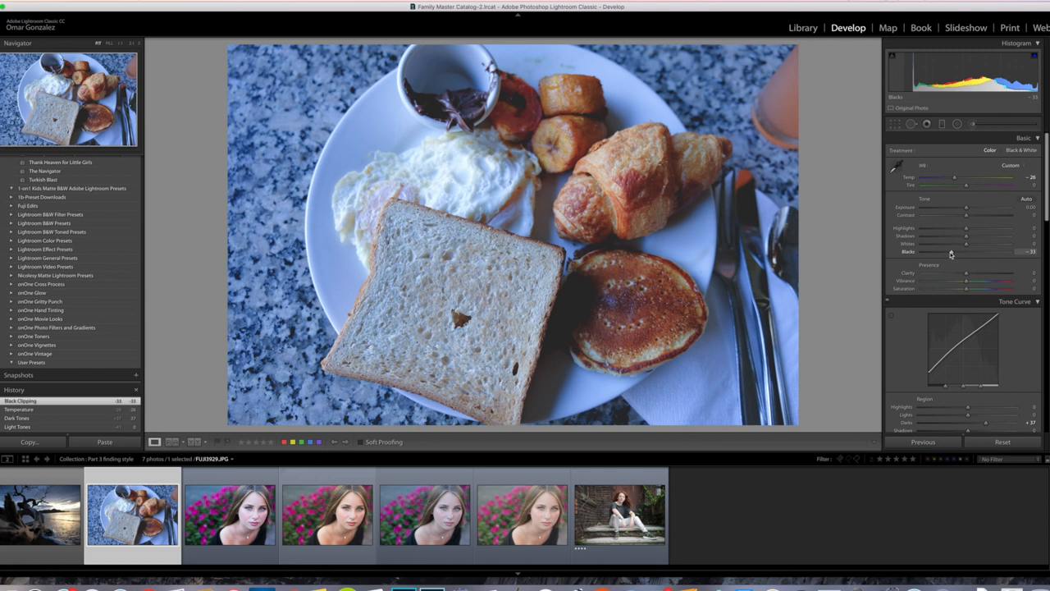
click(1003, 441)
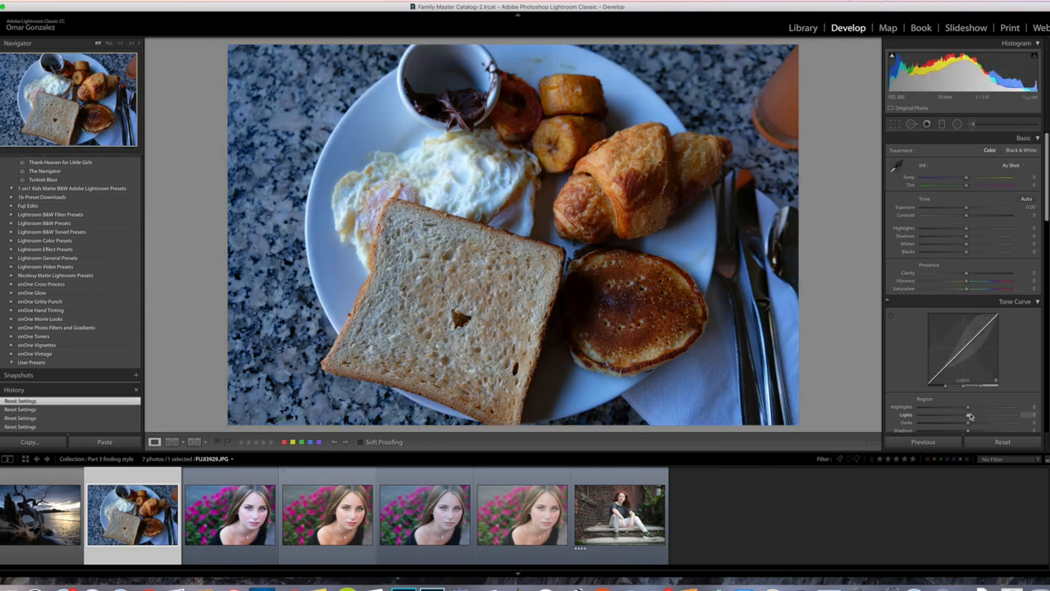
- Adjust the curve's Shadows and Darks regions and warm the Temp slider
drag(966, 424, 991, 422)
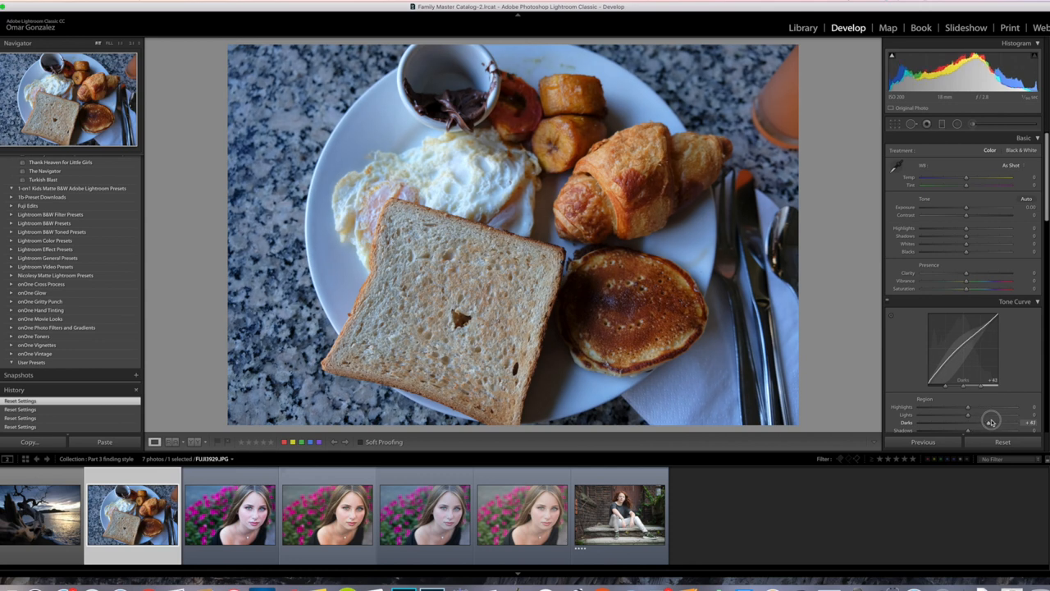
drag(993, 420, 988, 421)
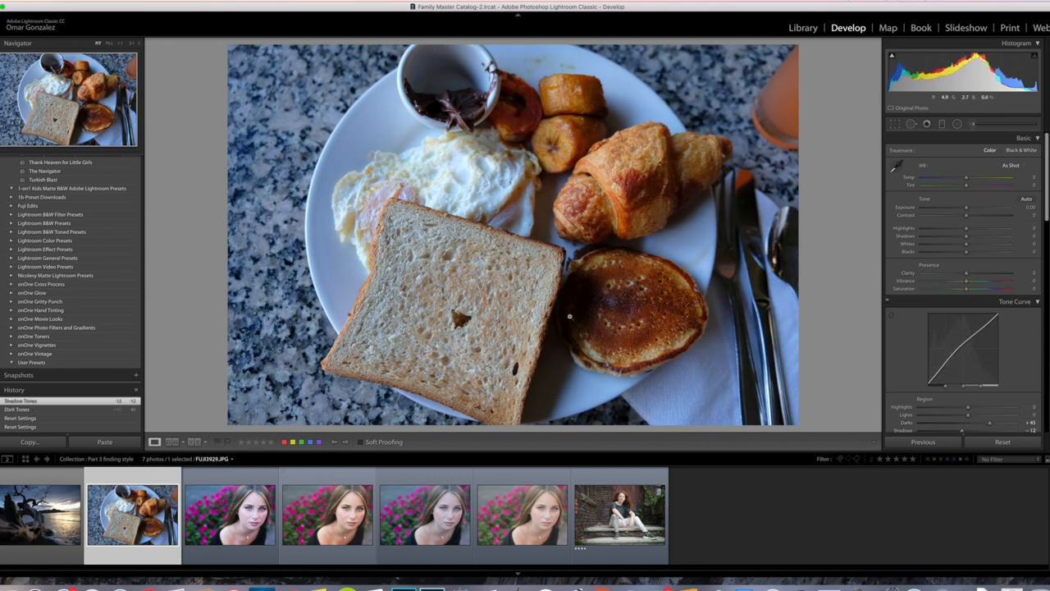
drag(942, 177, 971, 177)
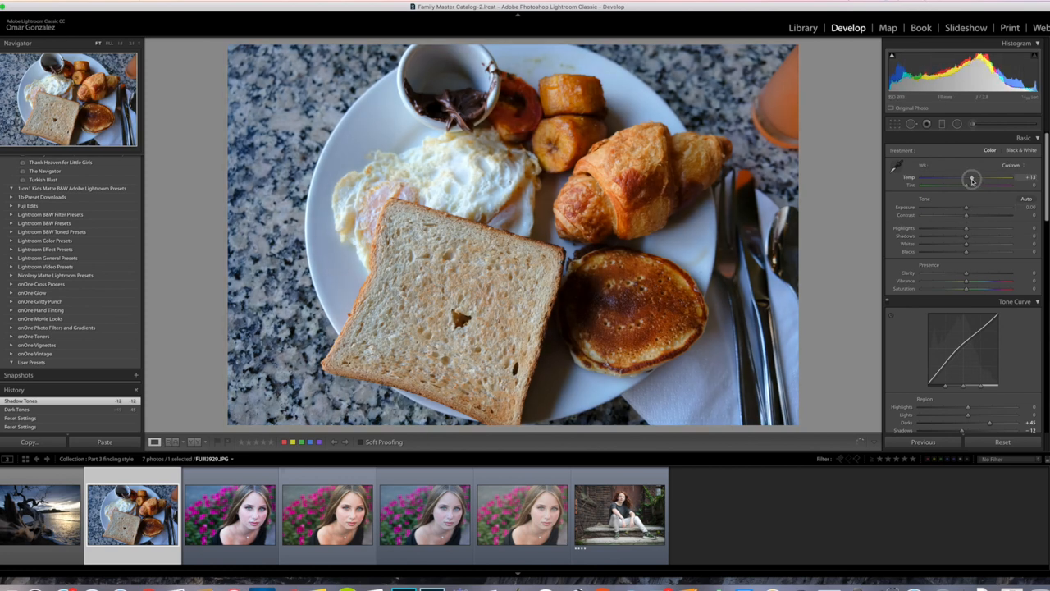
drag(972, 179, 981, 179)
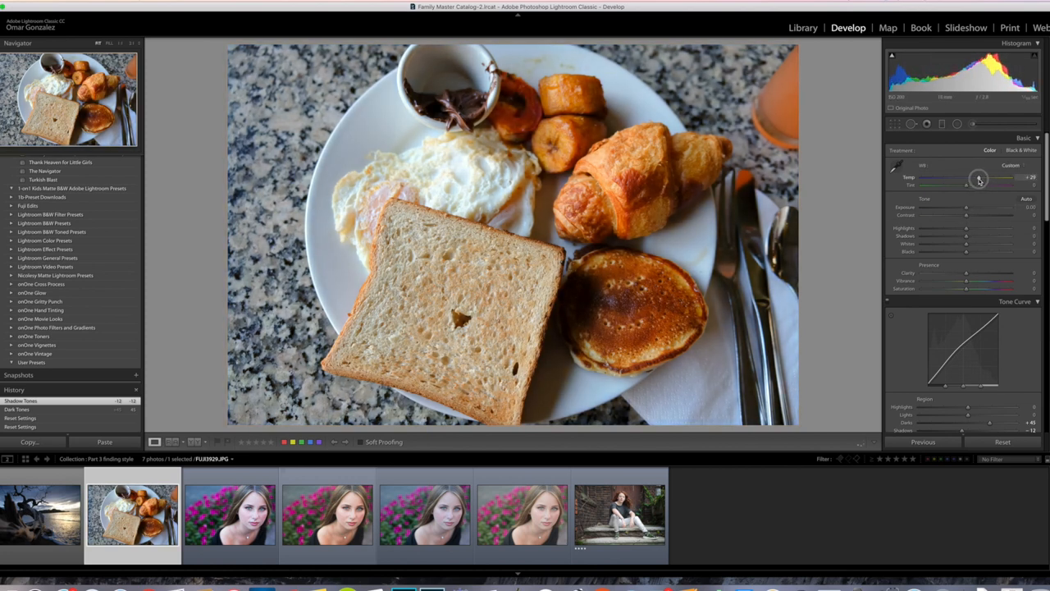
drag(976, 178, 993, 177)
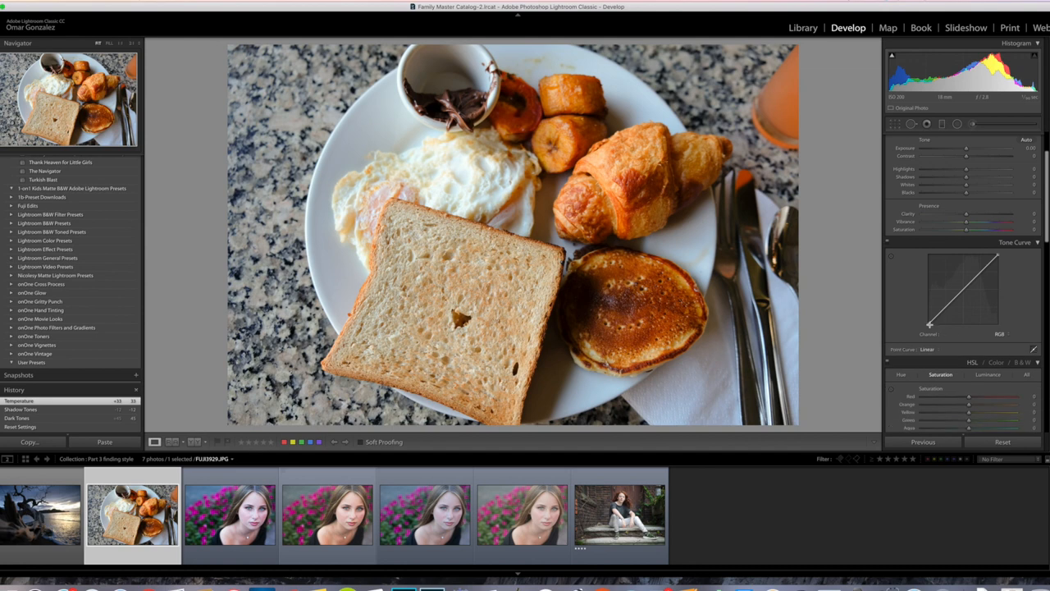
- Raise the Point Curve's black point for a faded look, then select the close-up portrait
drag(929, 325, 928, 313)
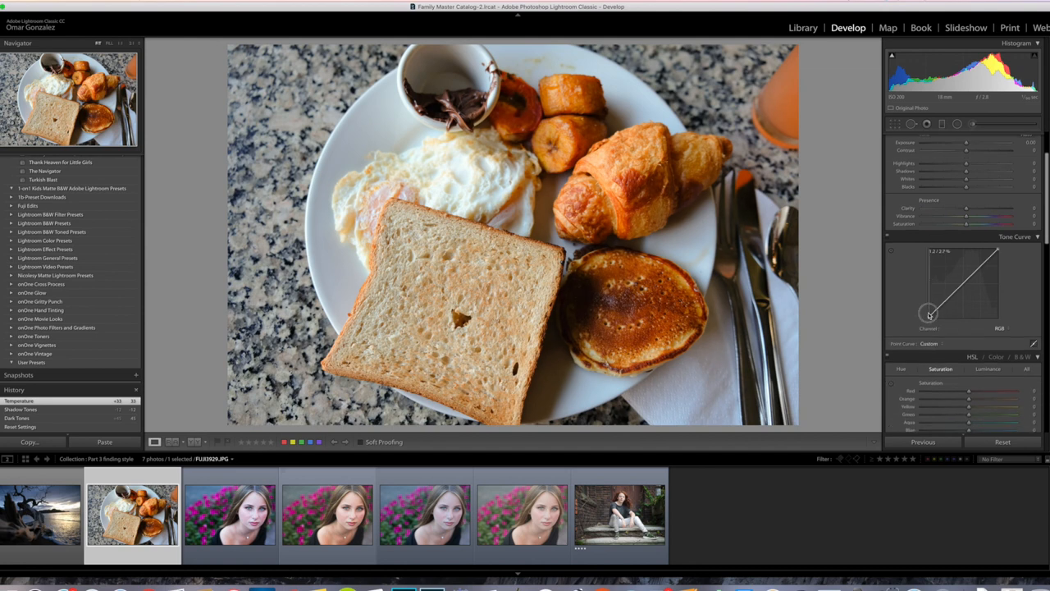
drag(929, 314, 929, 308)
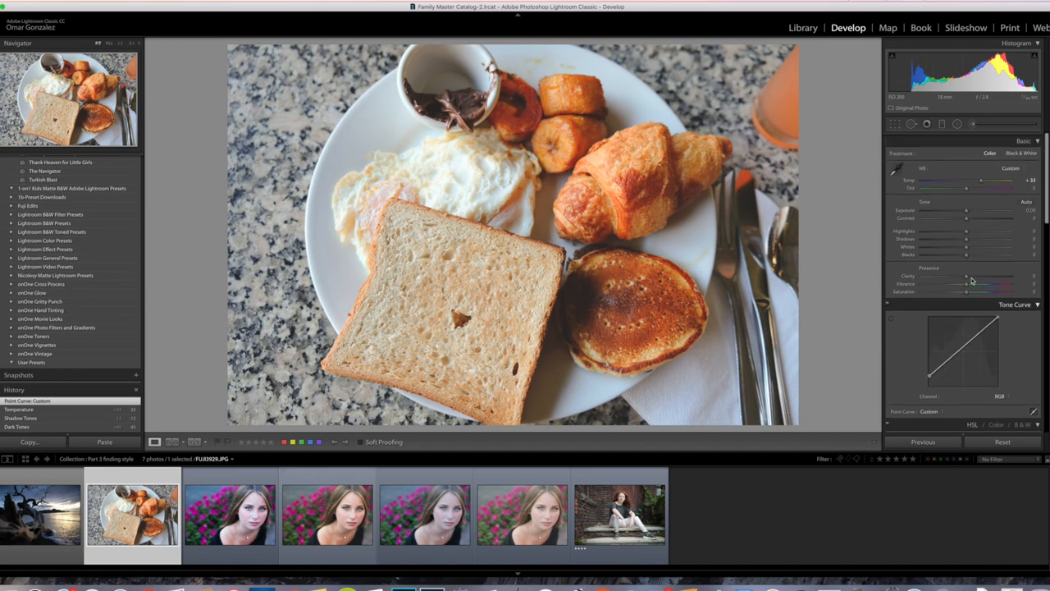
click(229, 515)
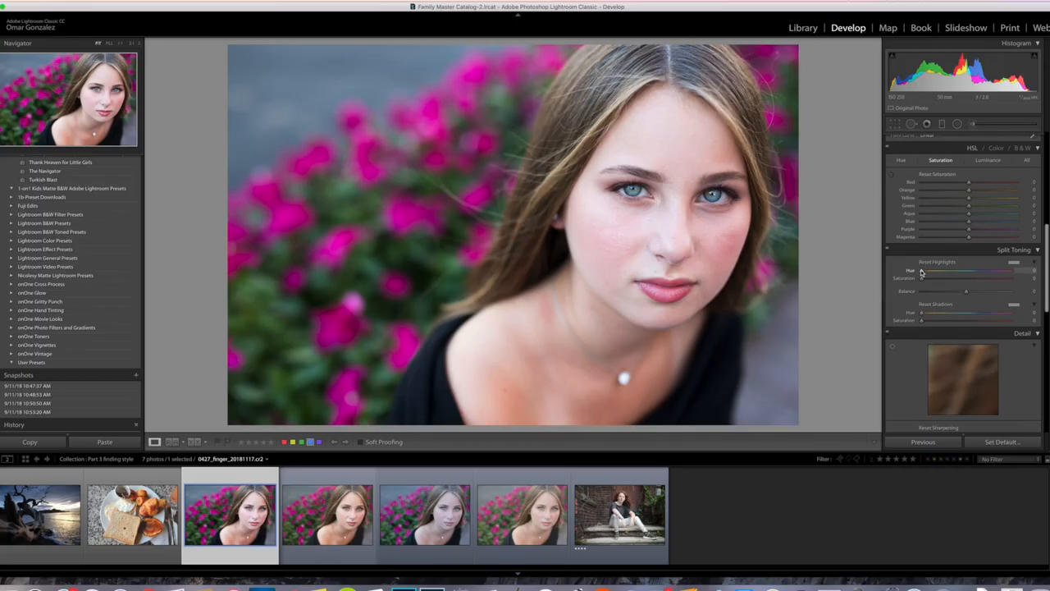
- Try blue, green and yellow Highlights Hues, settling on a low-saturation yellow-green tint
drag(922, 270, 942, 271)
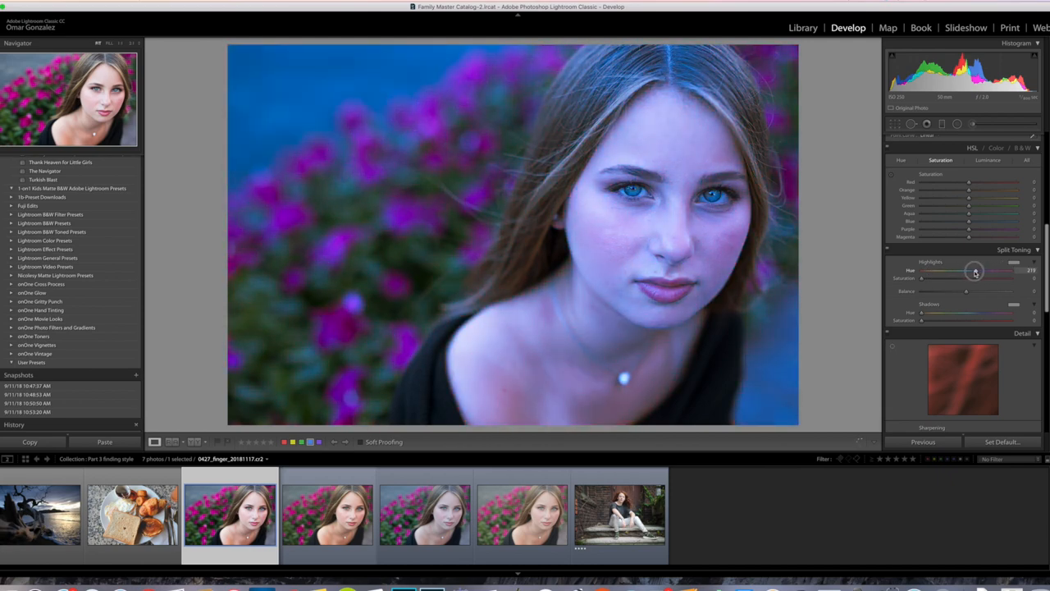
drag(975, 271, 934, 271)
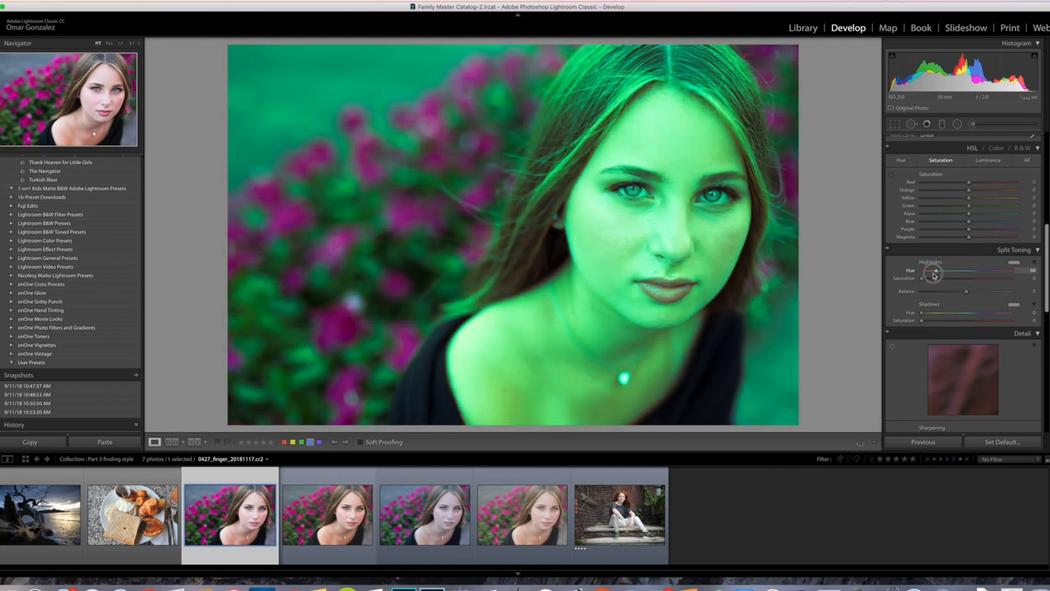
drag(939, 269, 939, 269)
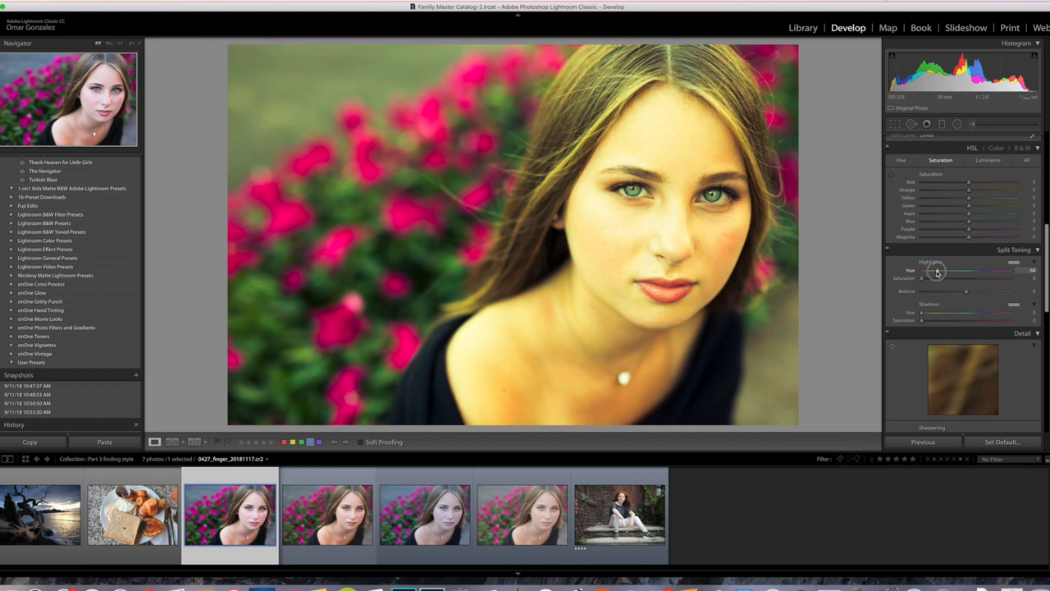
drag(921, 279, 926, 279)
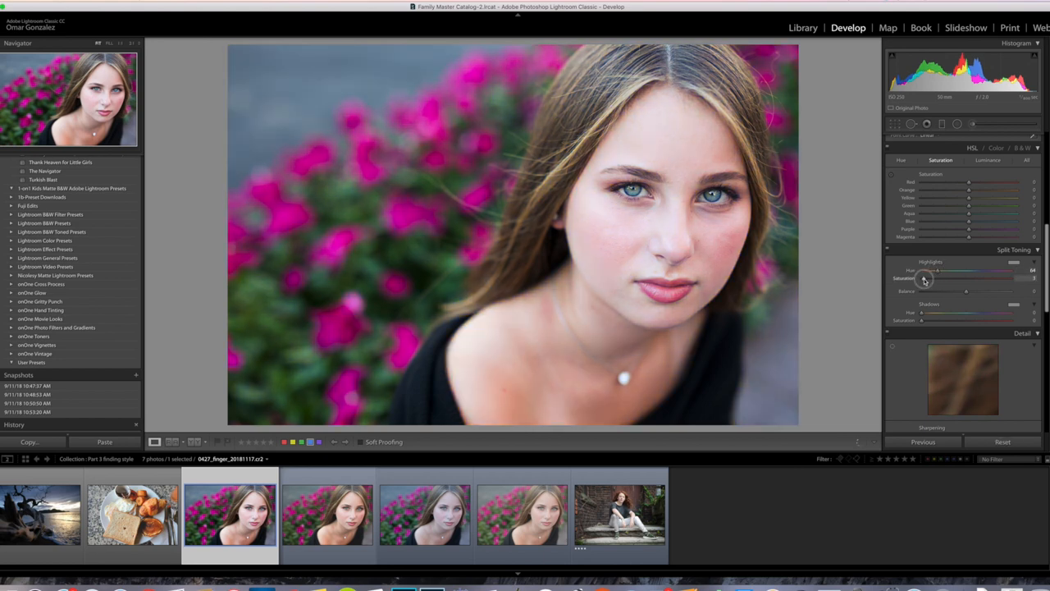
drag(926, 279, 967, 279)
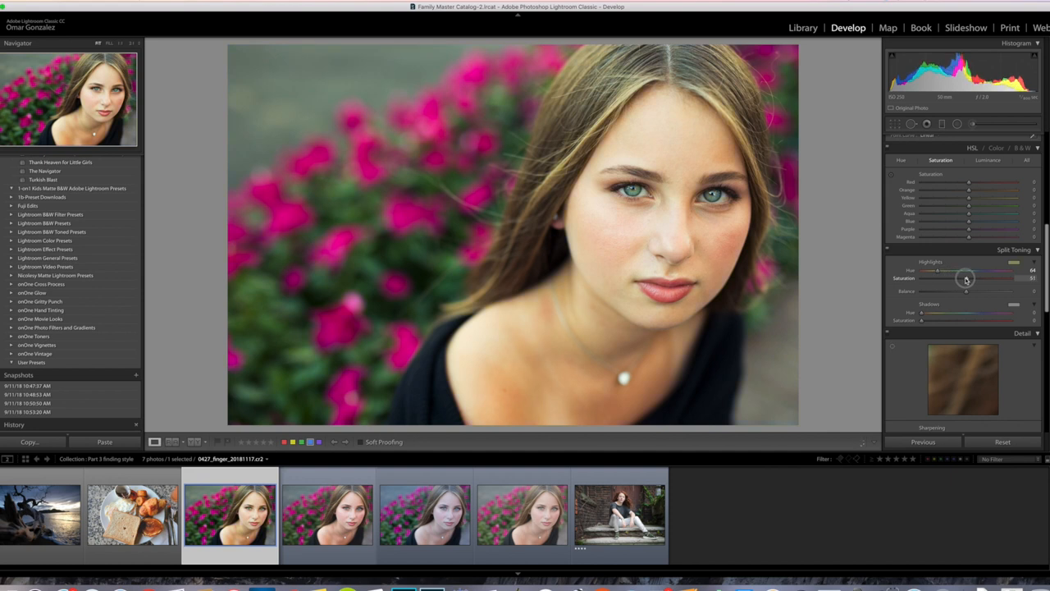
drag(968, 279, 965, 279)
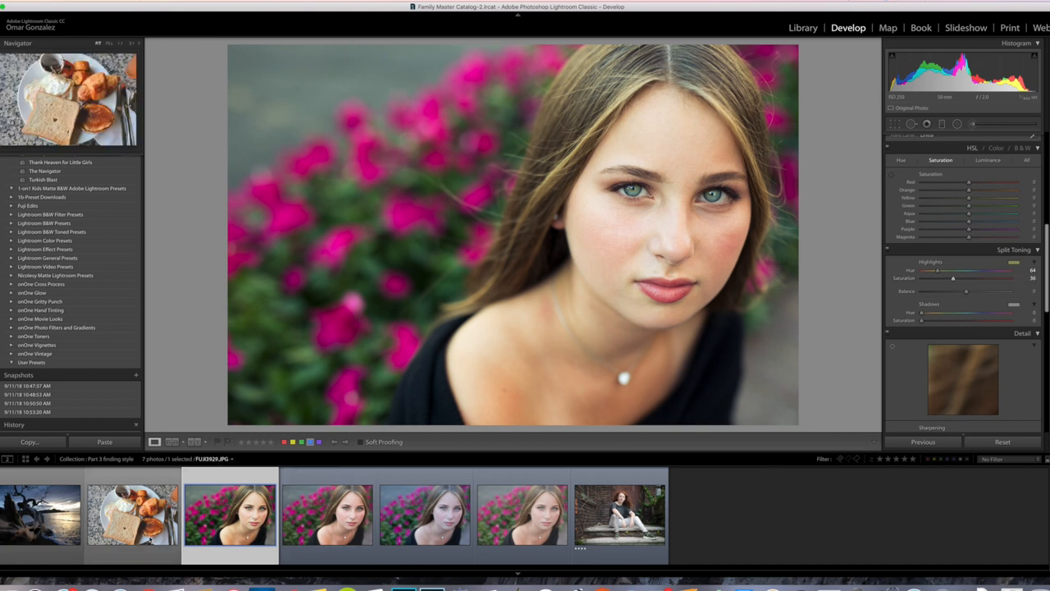
- On the breakfast photo, adjust Shadows and set a subtle orange Highlights split tone
click(131, 512)
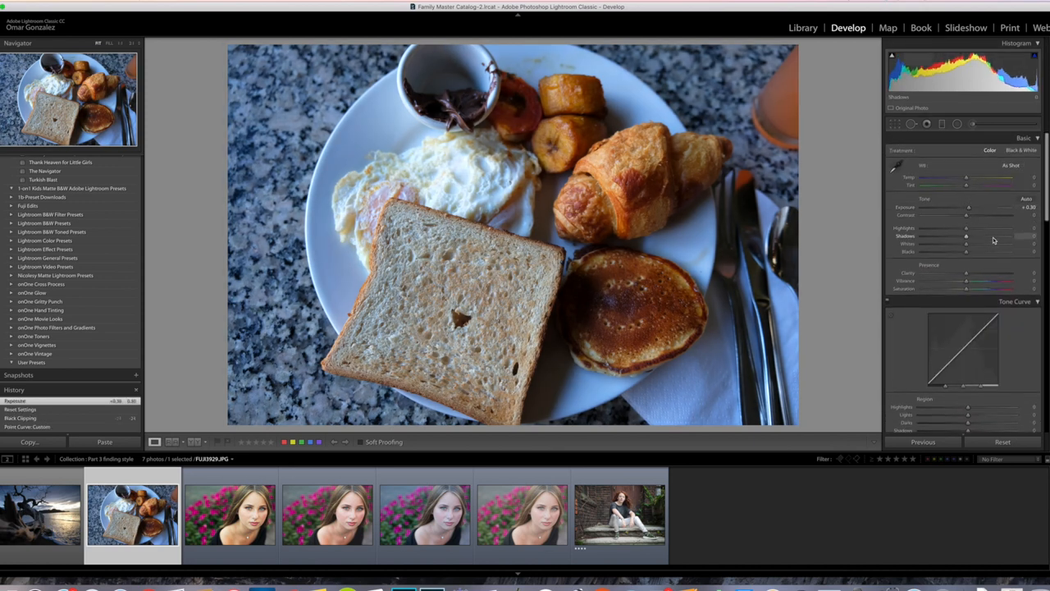
drag(966, 236, 991, 227)
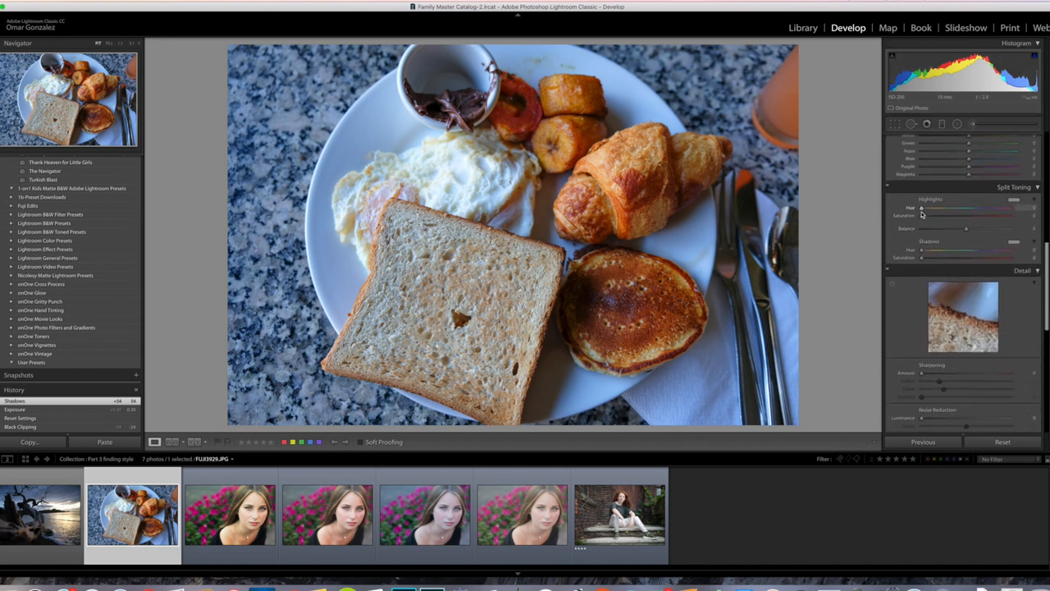
drag(922, 215, 967, 215)
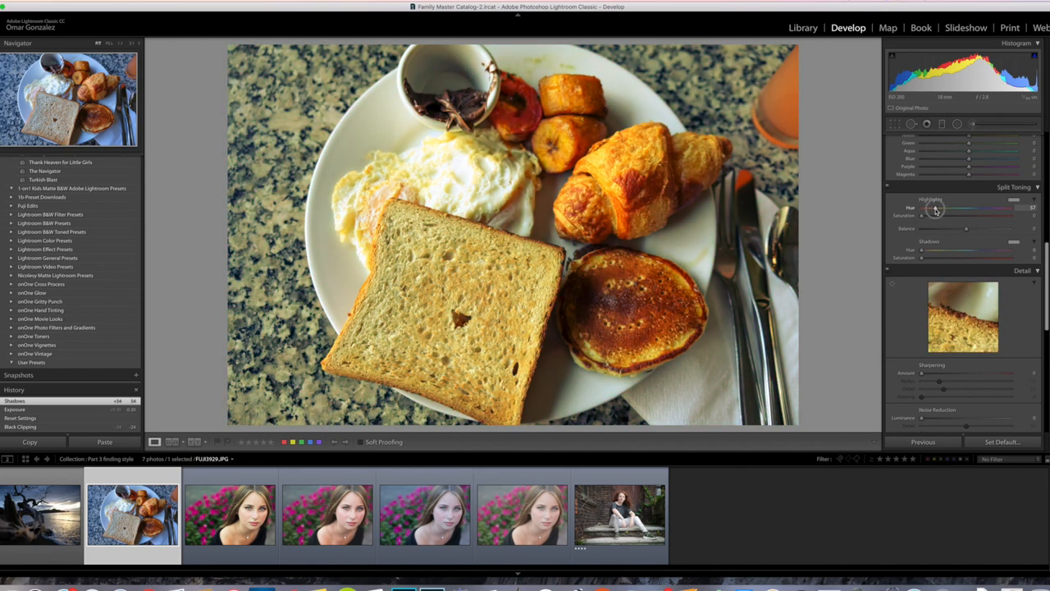
drag(935, 212, 943, 212)
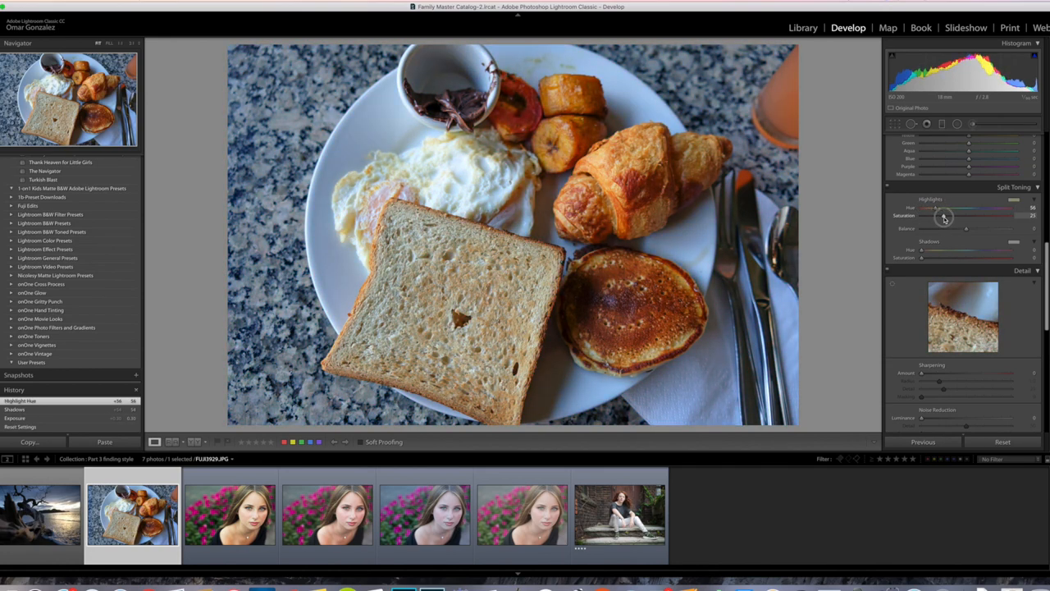
drag(939, 215, 985, 215)
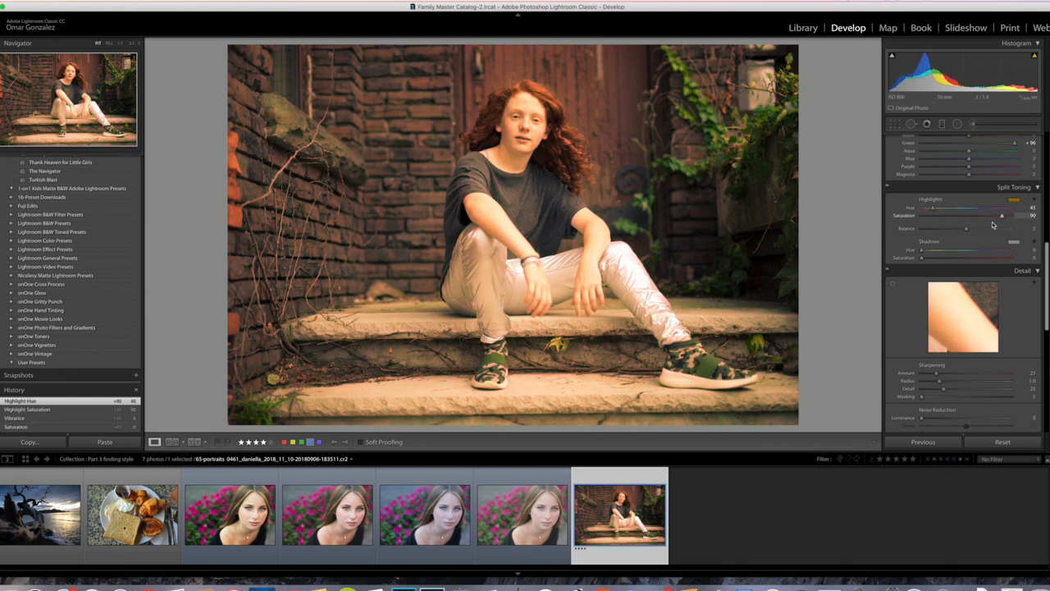
- Lower Highlights Saturation so the golden tint becomes a much subtler warmth
drag(1001, 215, 944, 215)
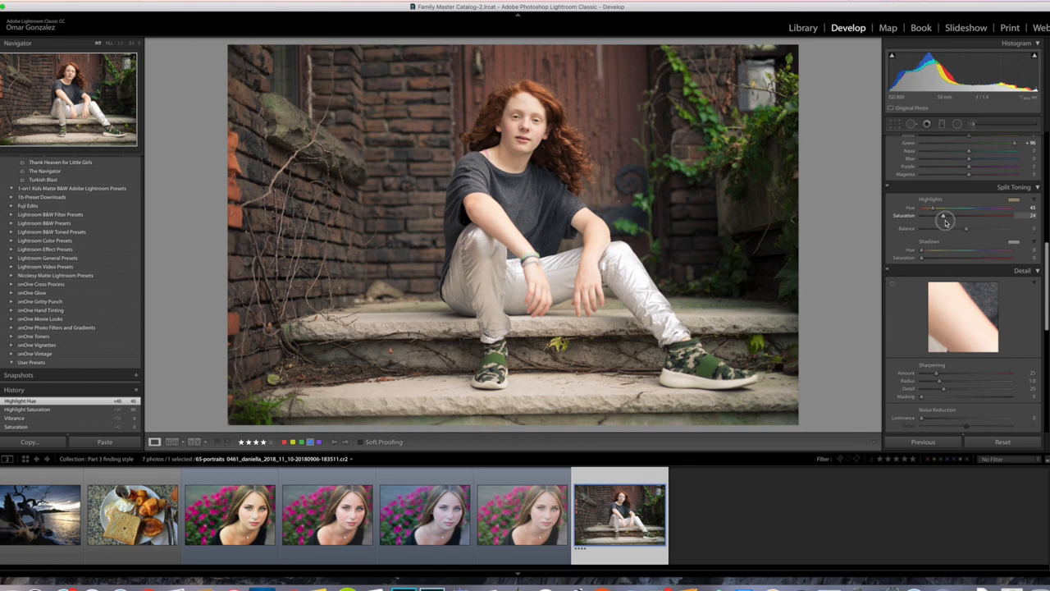